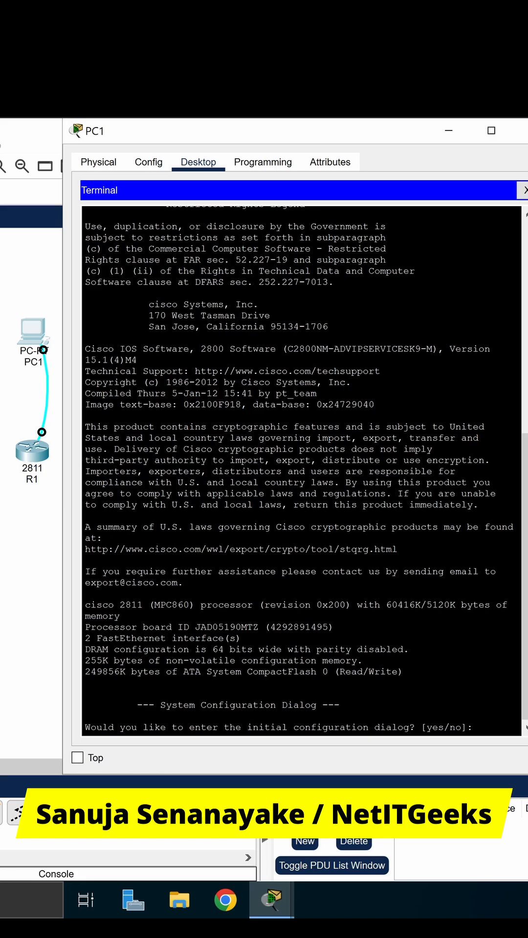
Answer 'no' to the router's initial configuration dialog from PC1's terminal.
{"action": "type", "text": "no"}
{"action": "type", "text": "config t"}
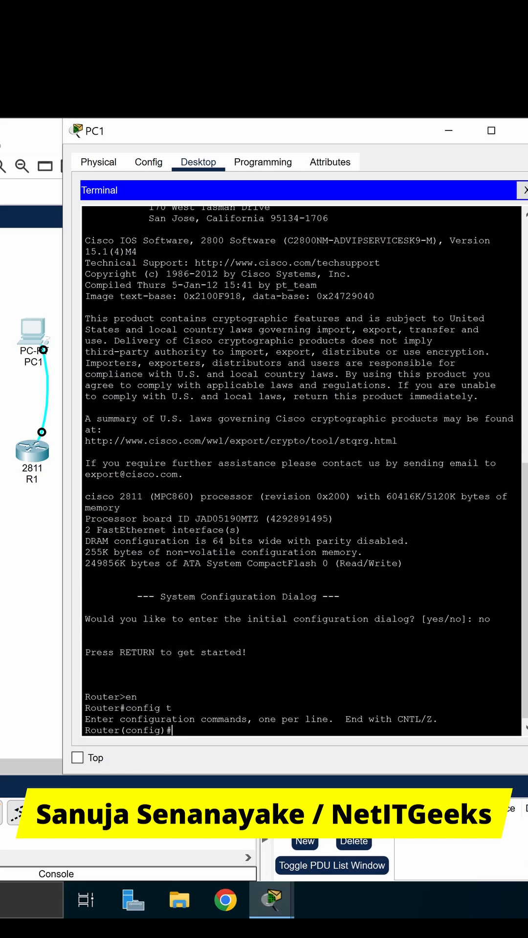
Set the router hostname to R1 with 'ho R1'.
{"action": "type", "text": "ho R"}
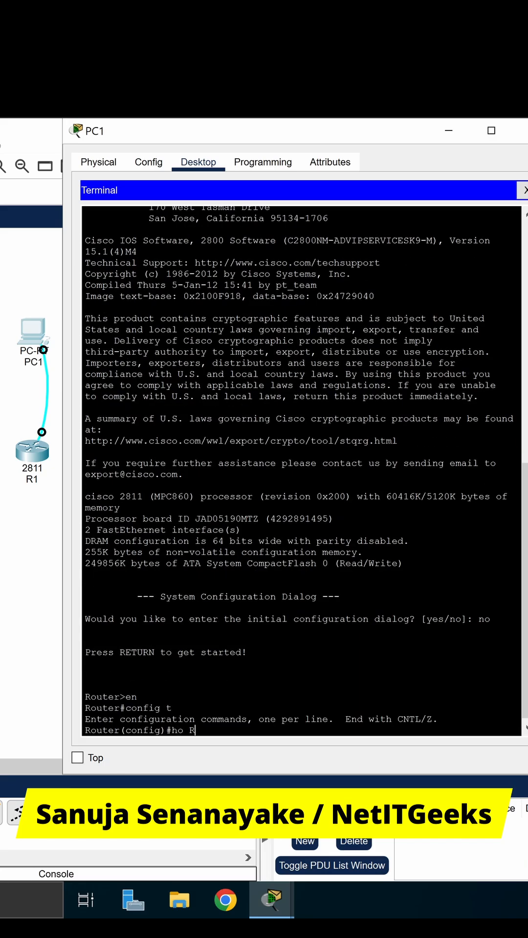
{"action": "type", "text": "1"}
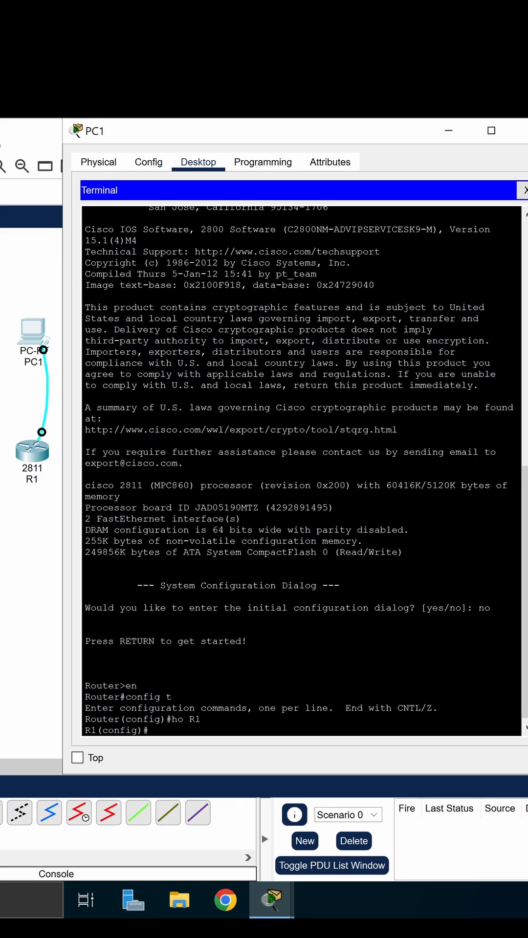
Enter 'banner motd # This is R1 #' and begin the 'no ip' command.
{"action": "type", "text": "banner motd"}
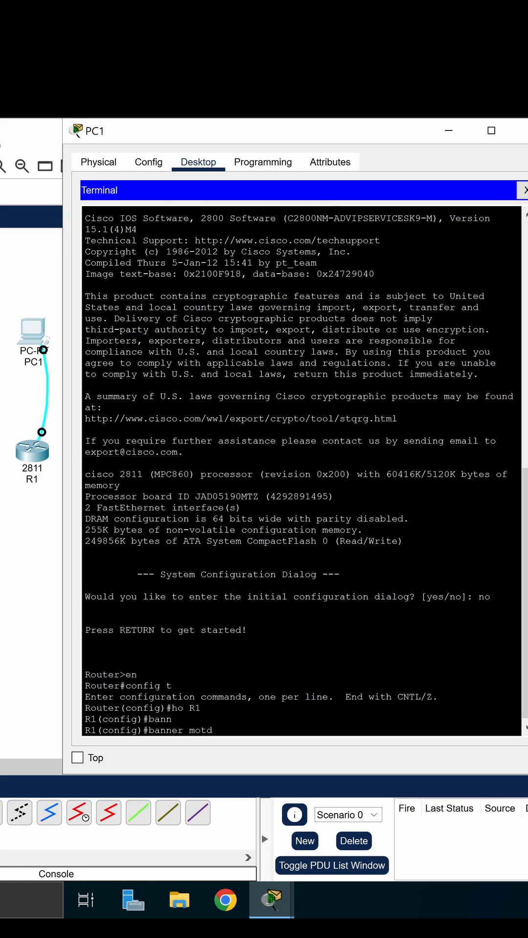
{"action": "type", "text": "#"}
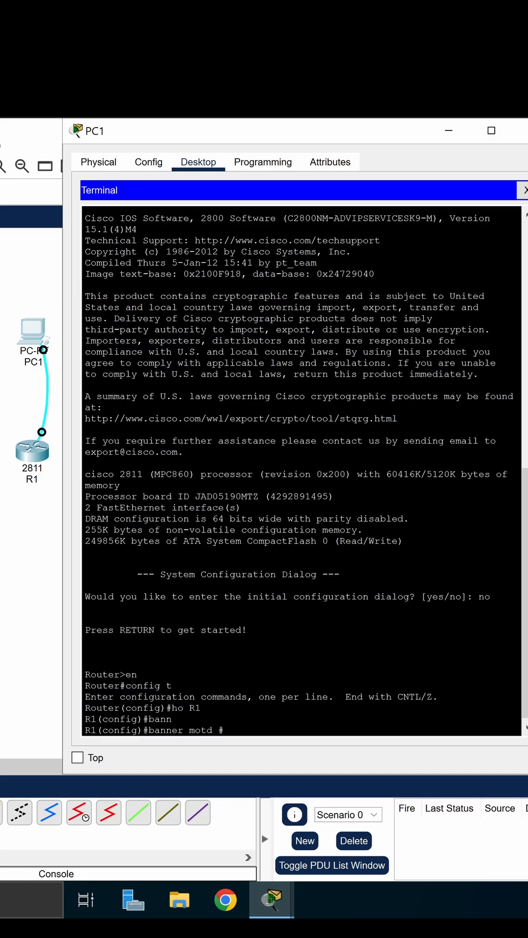
{"action": "type", "text": "This is R1 #"}
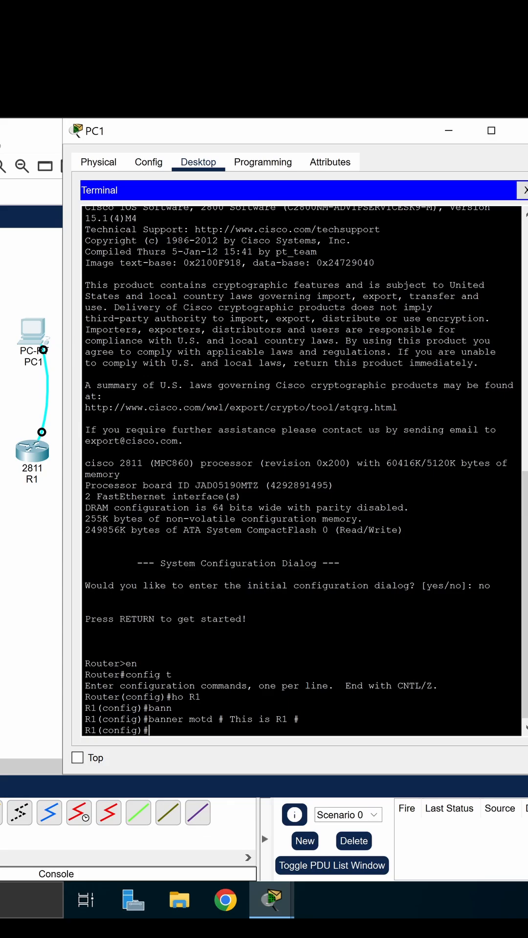
{"action": "type", "text": "no ip-"}
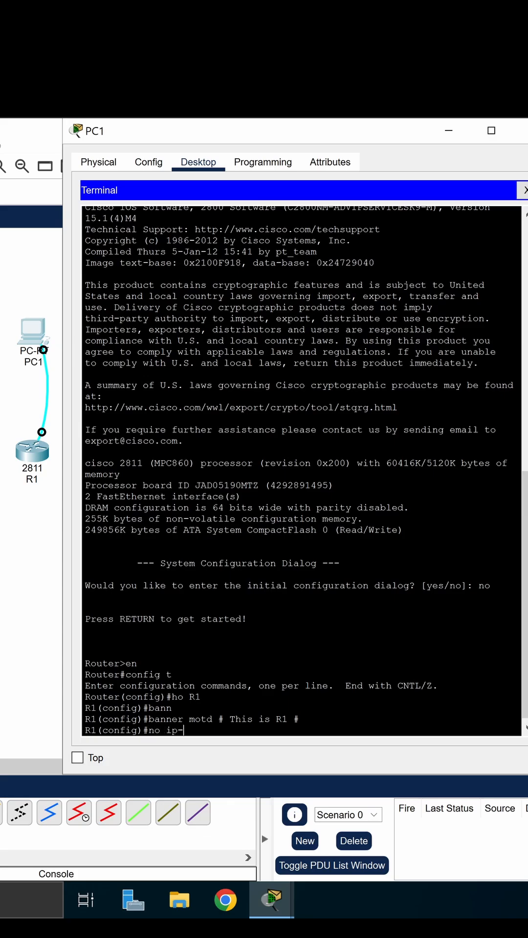
Enter 'no ip domain-lookup' to disable DNS lookup on R1.
{"action": "key", "text": "backspace"}
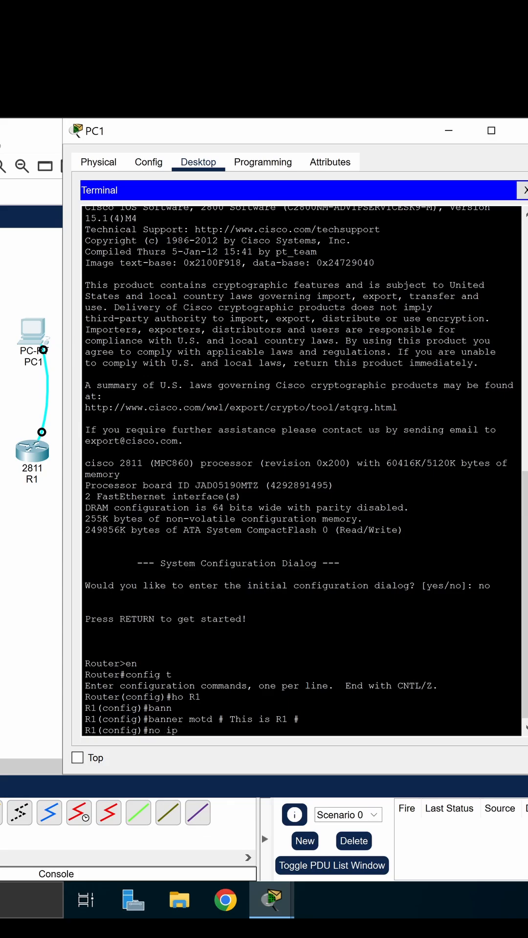
{"action": "type", "text": "domain"}
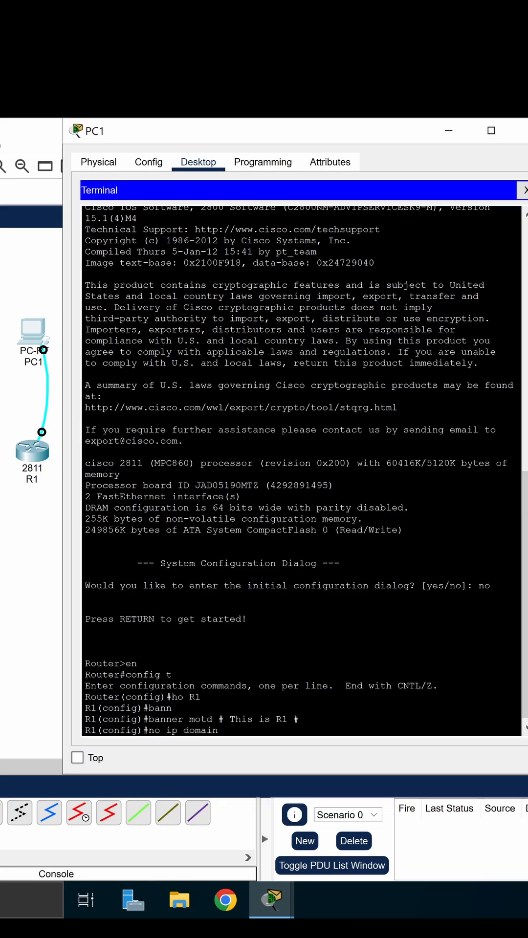
{"action": "type", "text": "-loo"}
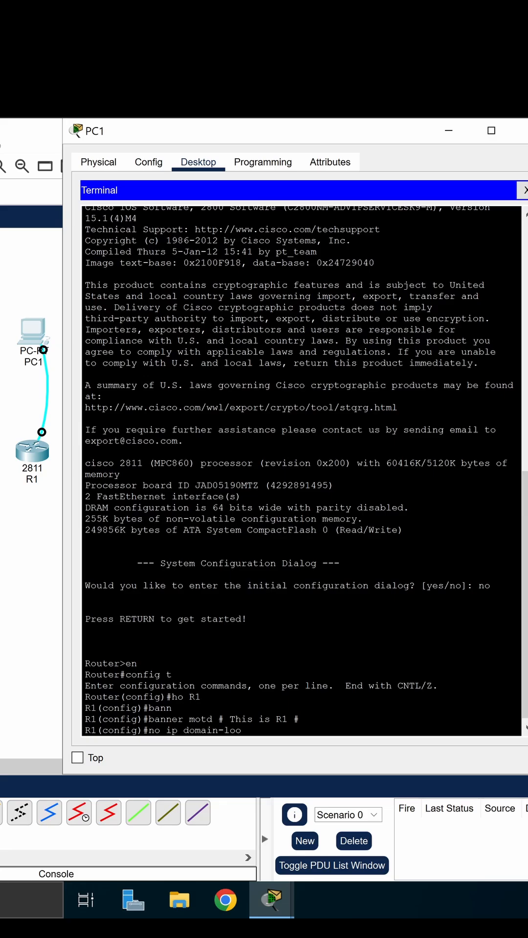
{"action": "type", "text": "no ip domain-lookup"}
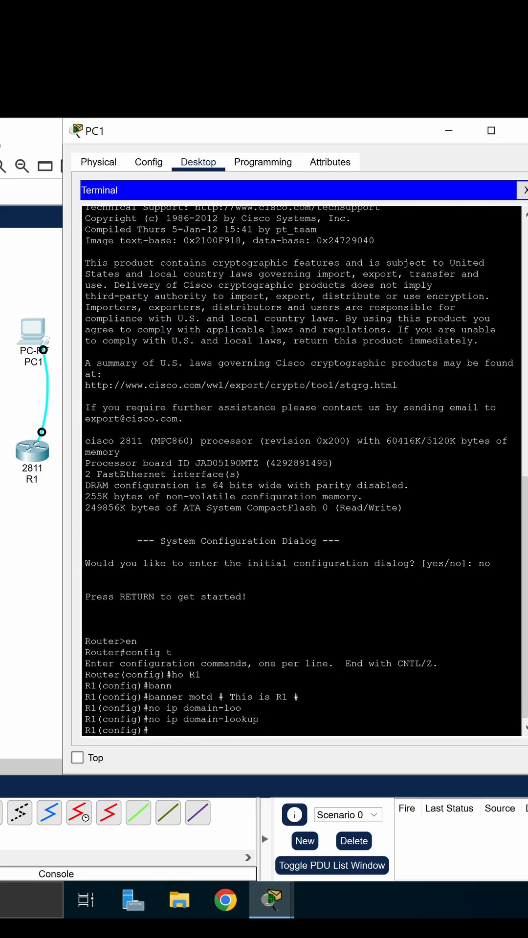